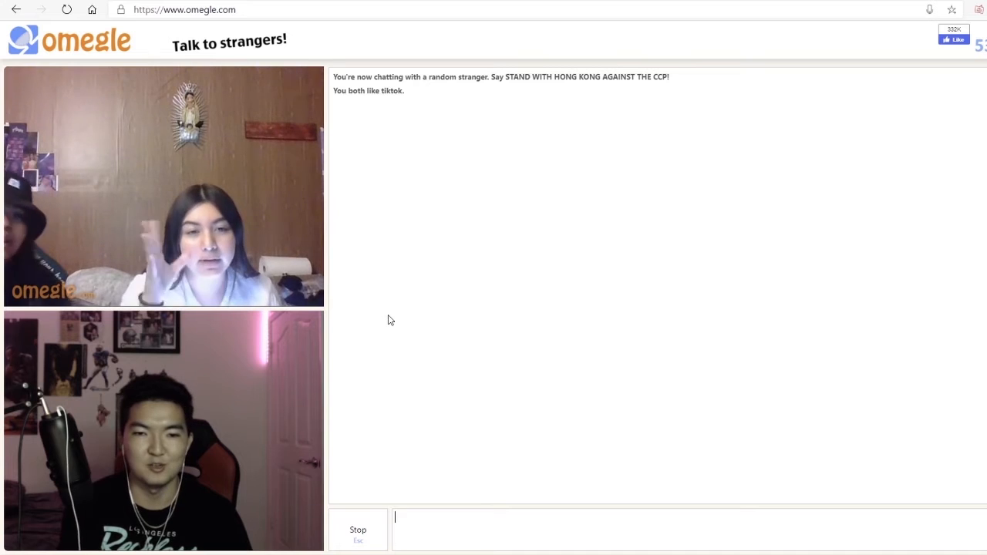
{"action": "mouse_move", "coordinate": [382, 331]}
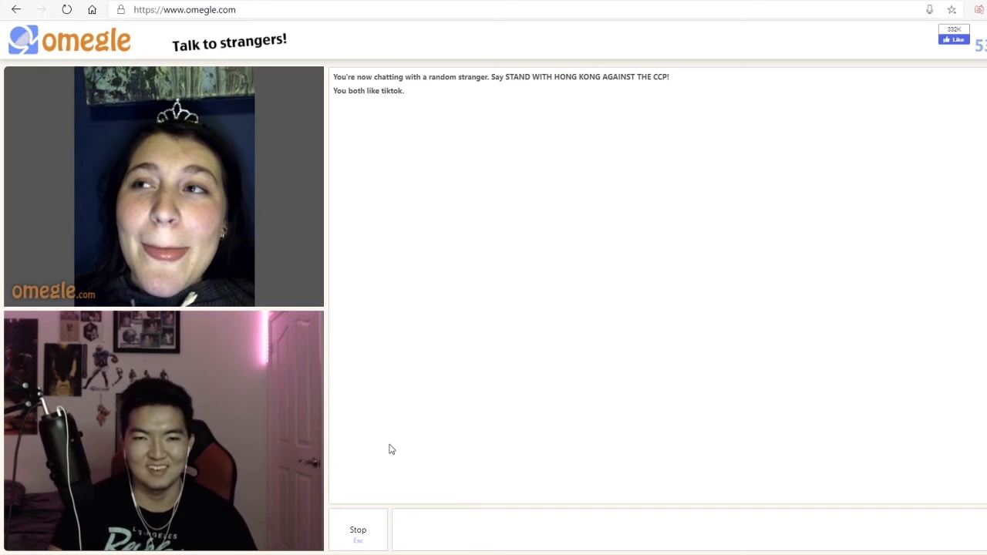
- Press Stop on the current chat so Omegle asks 'Really?' to confirm ending it
{"action": "left_click", "coordinate": [358, 530]}
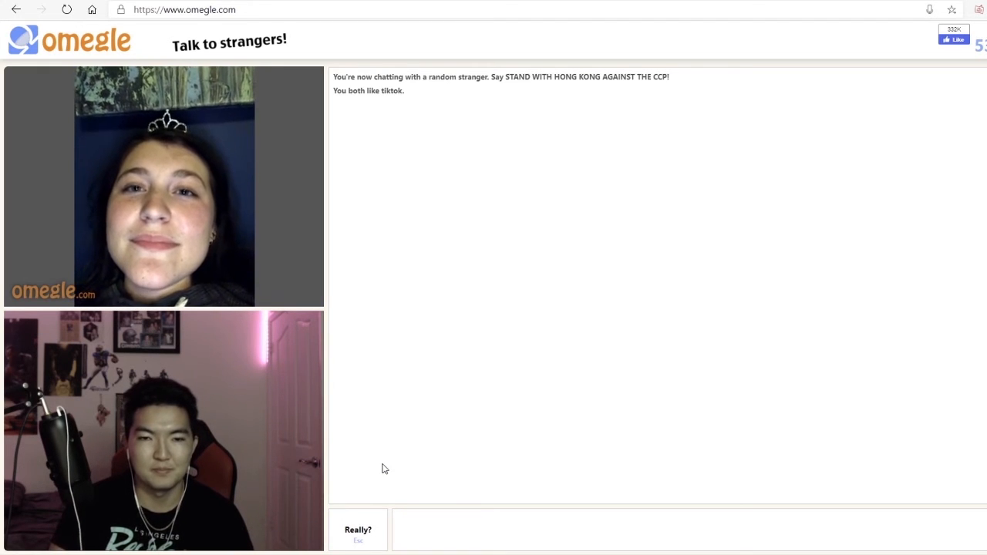